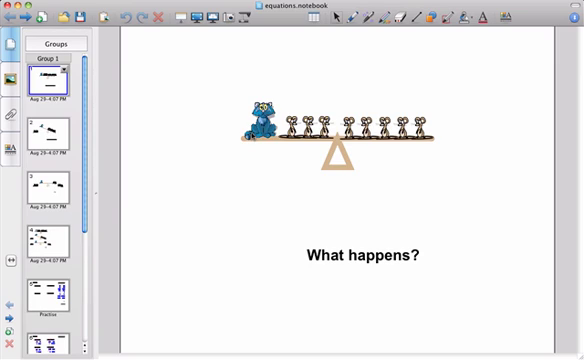
pyautogui.moveTo(444, 136)
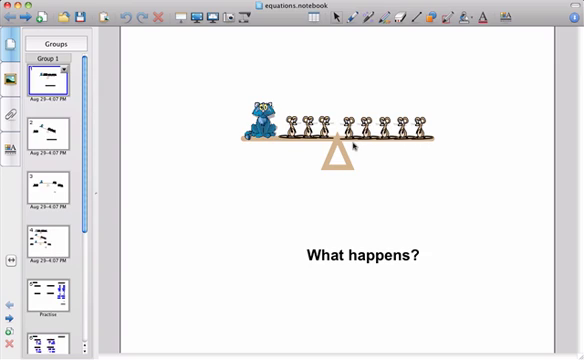
pyautogui.moveTo(464, 164)
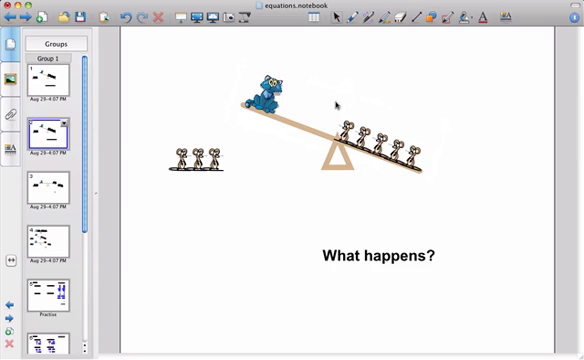
pyautogui.moveTo(180, 140)
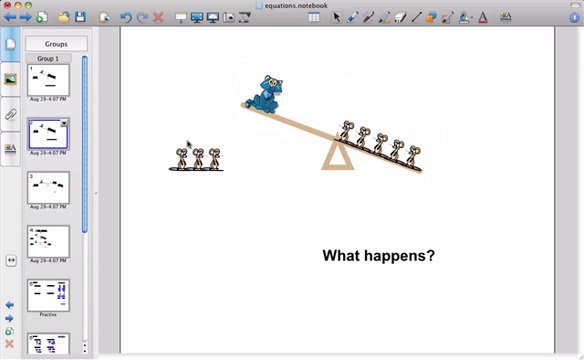
# - Drag three mice off the right side so the cat balances against two mice
pyautogui.moveTo(376, 140); pyautogui.dragTo(480, 156)
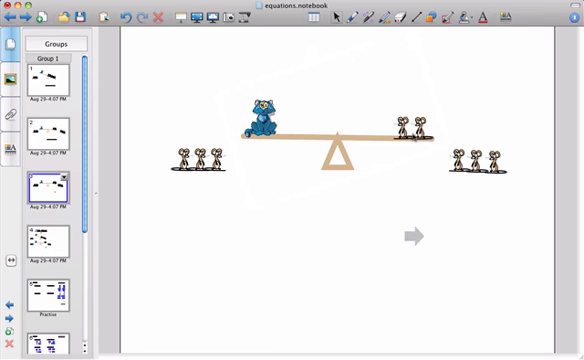
pyautogui.moveTo(396, 244)
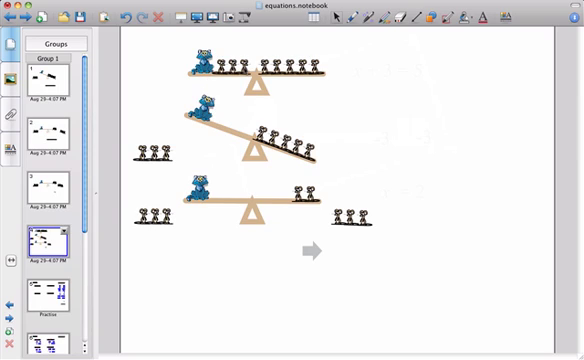
pyautogui.moveTo(400, 76)
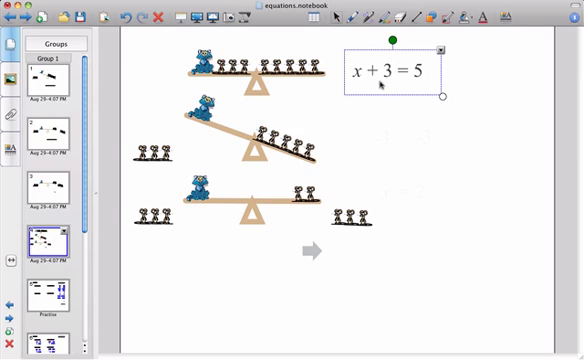
pyautogui.moveTo(380, 84)
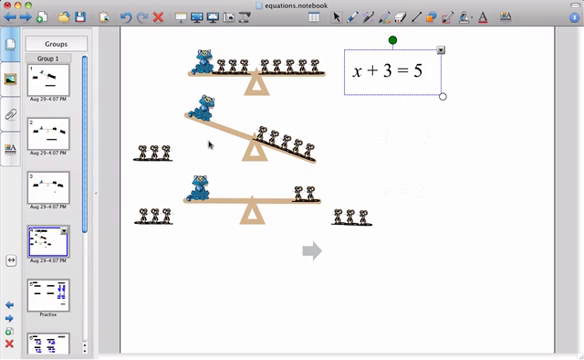
pyautogui.moveTo(392, 148)
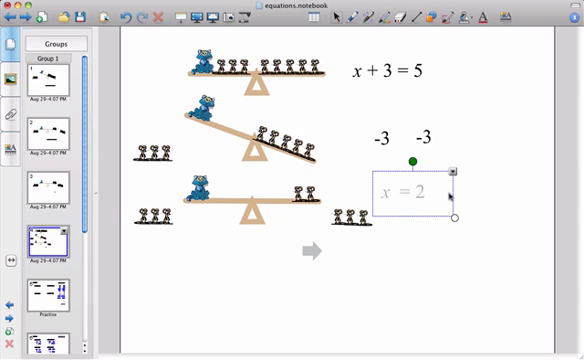
pyautogui.moveTo(412, 258)
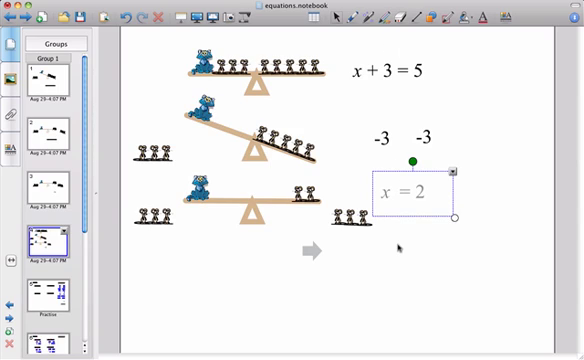